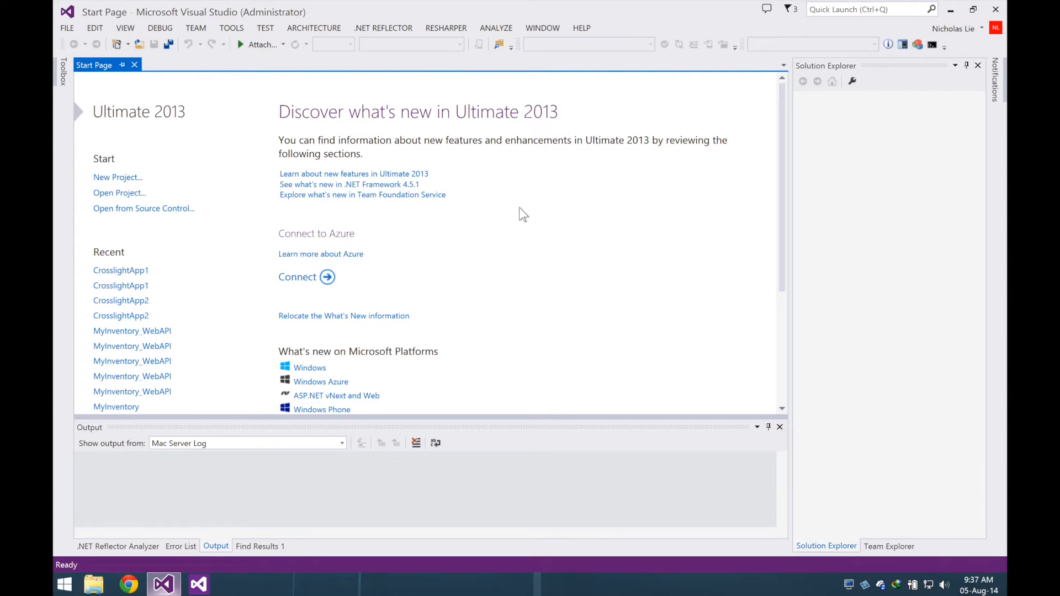
mouse_move(314, 113)
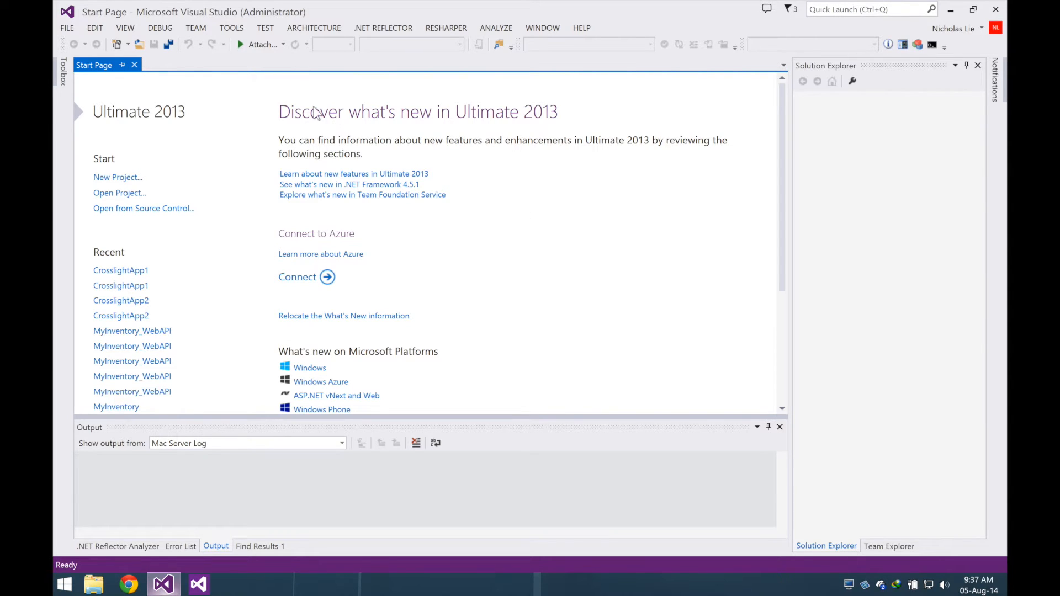
Create CrosslightApp1 from the Intersoft Crosslight Application template, Blank, with all platforms checked.
left_click(66, 27)
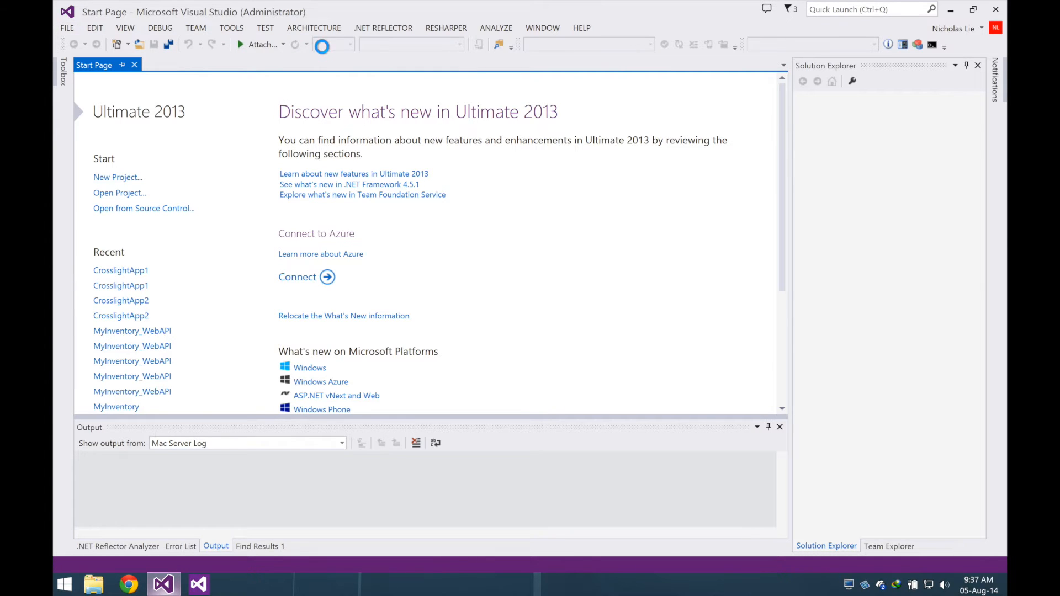
left_click(117, 176)
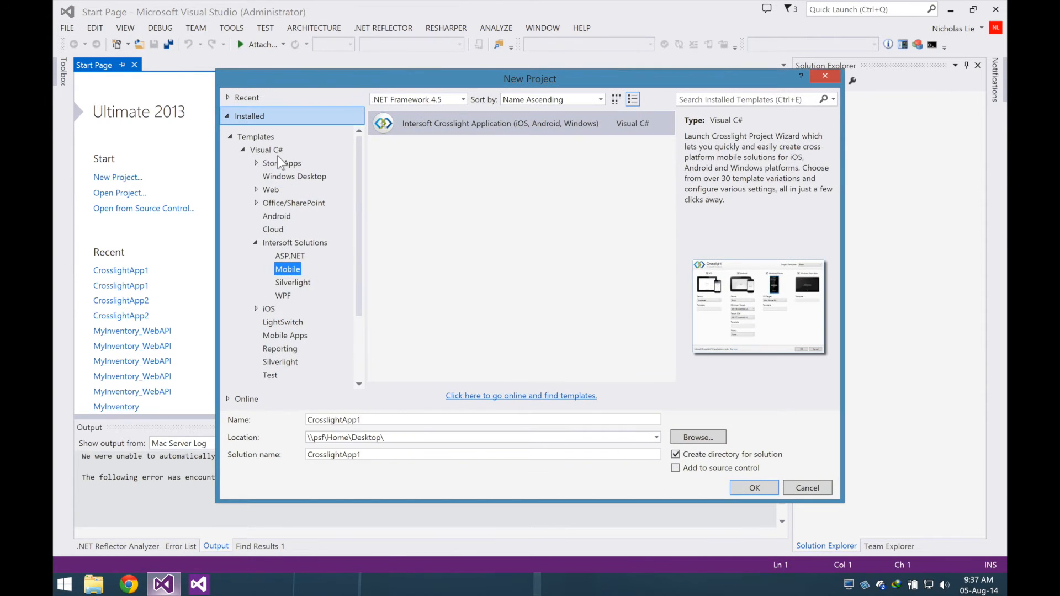
mouse_move(313, 249)
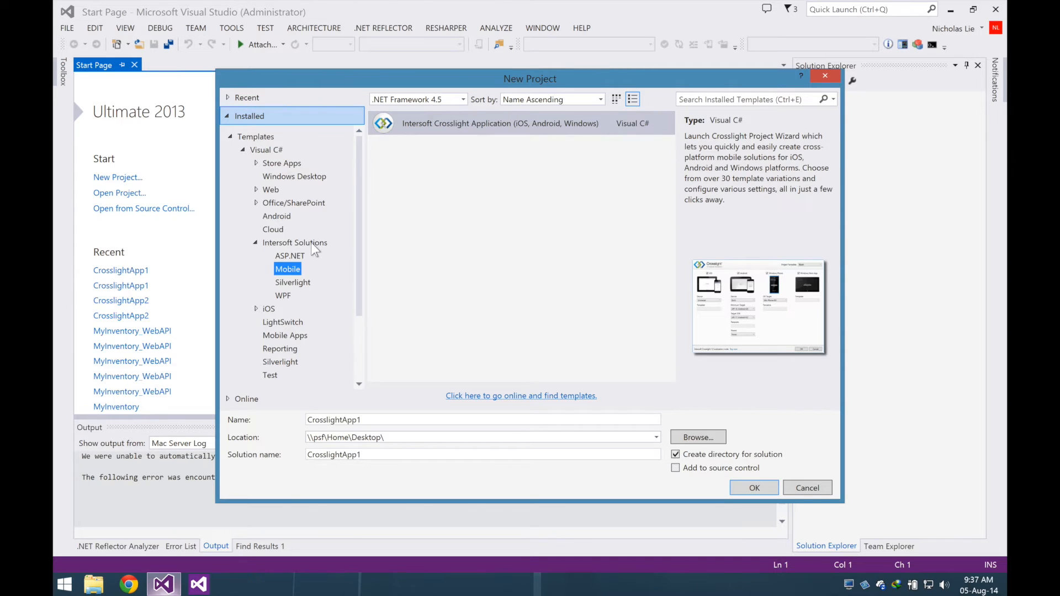
mouse_move(298, 279)
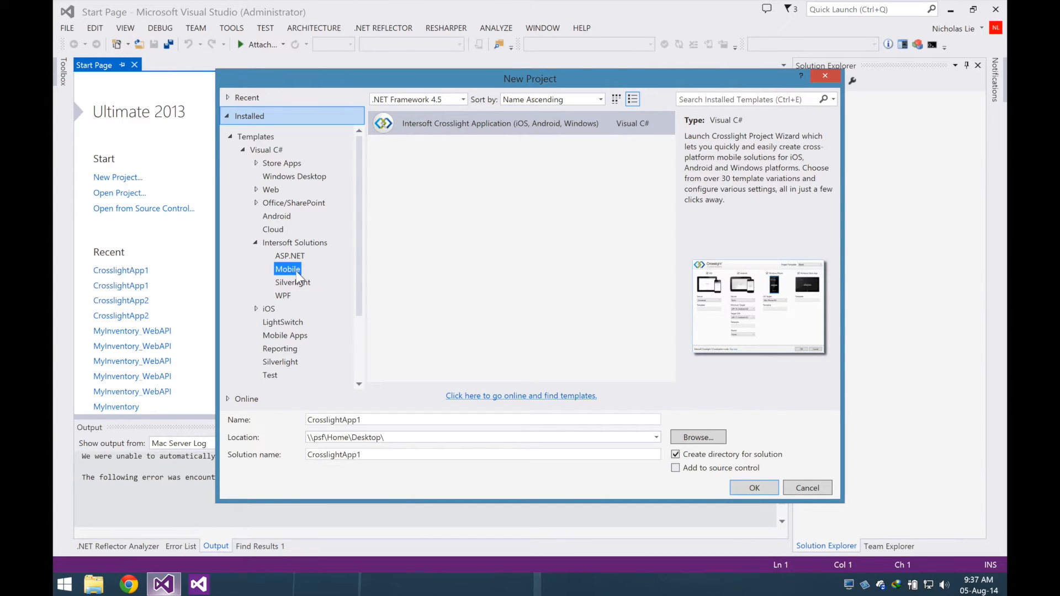
left_click(754, 487)
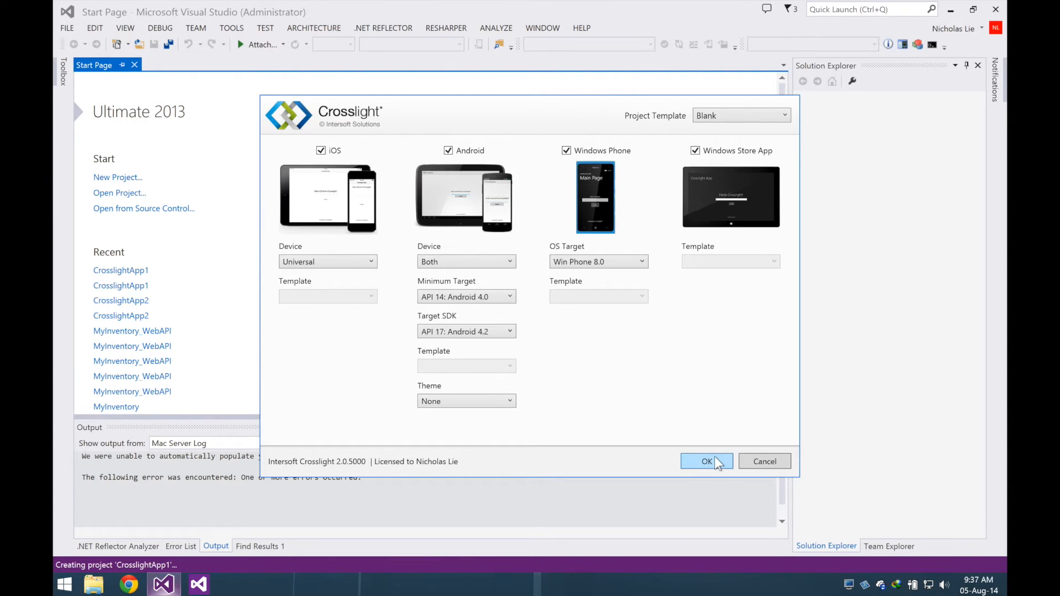
left_click(706, 461)
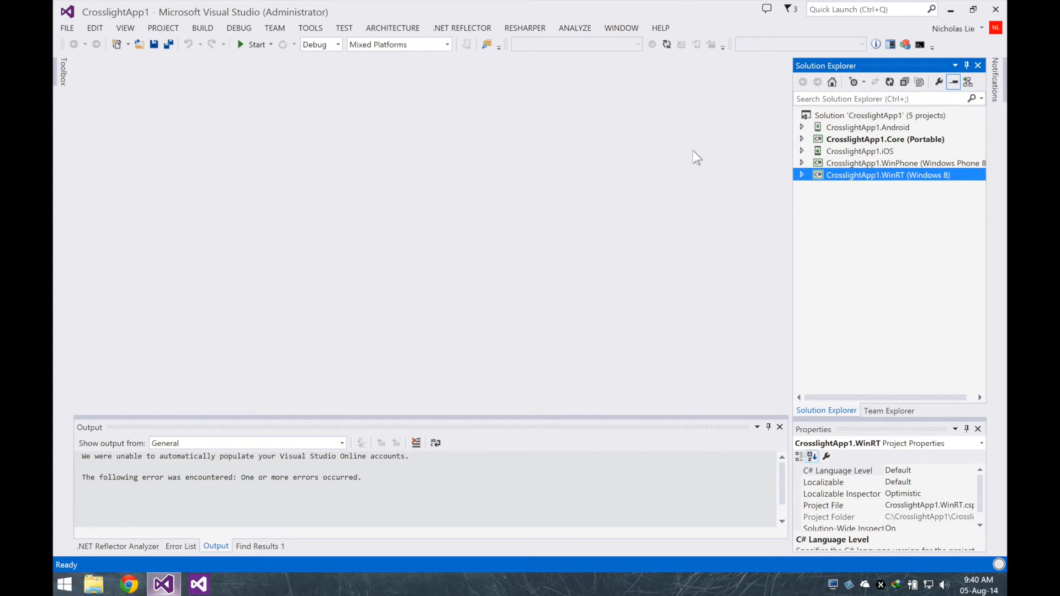
mouse_move(514, 287)
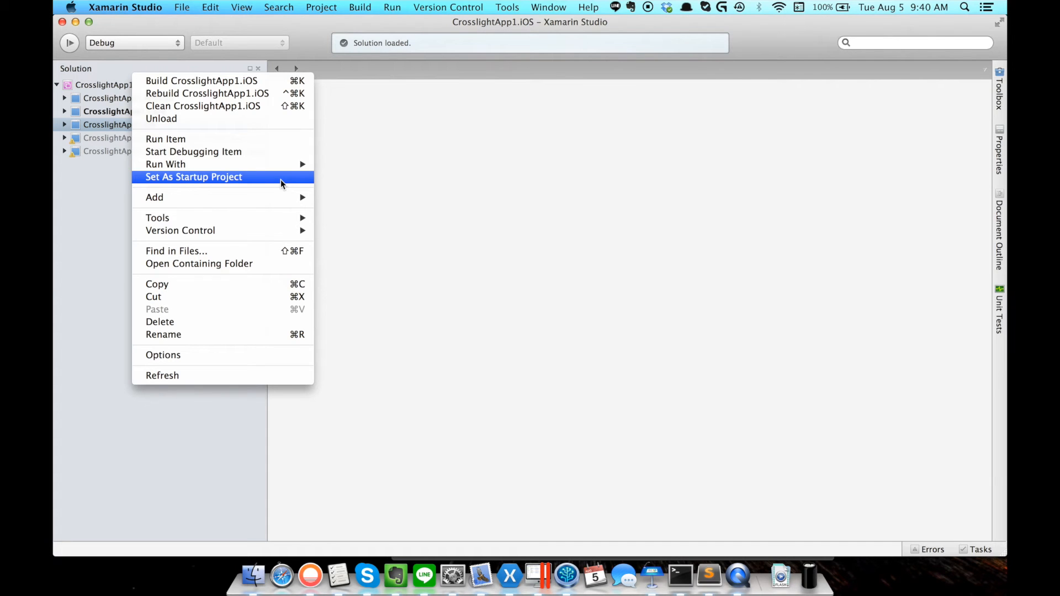
Run CrosslightApp1.iOS as startup project and update the greeting to 'Crosslight is awesome'.
left_click(193, 176)
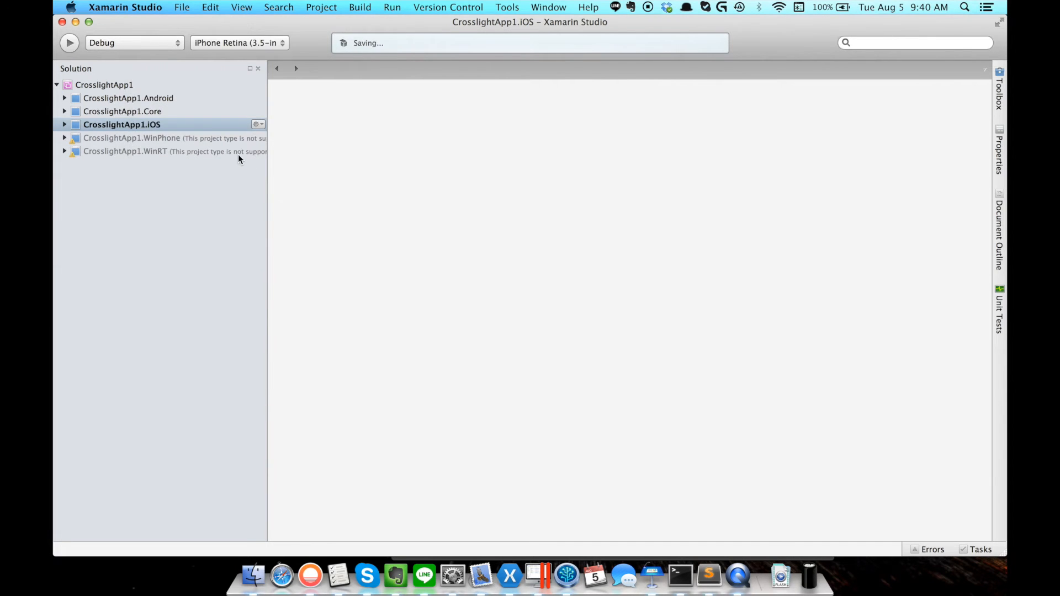
left_click(69, 42)
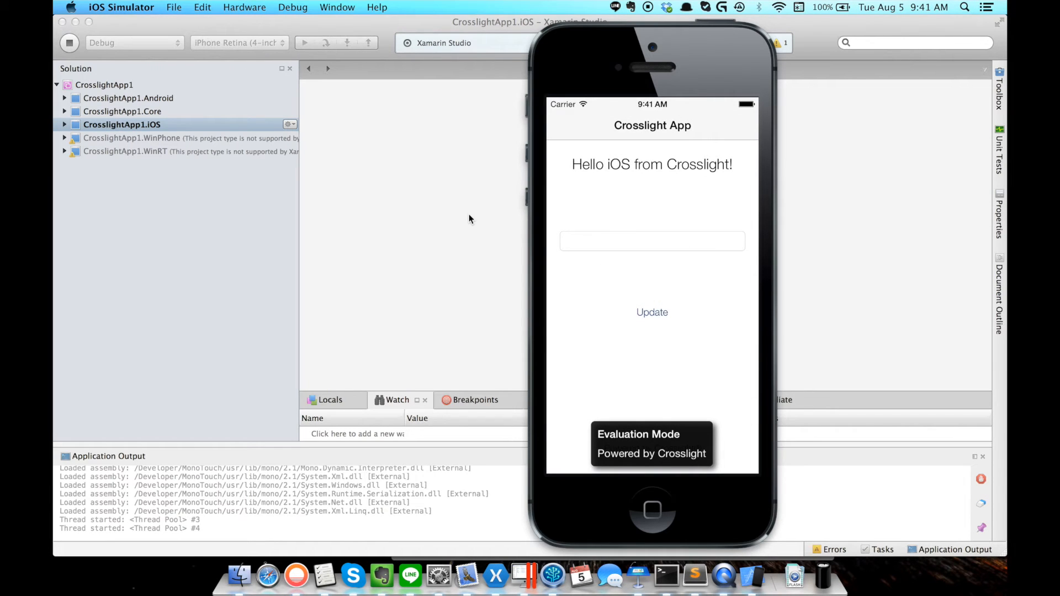
mouse_move(653, 250)
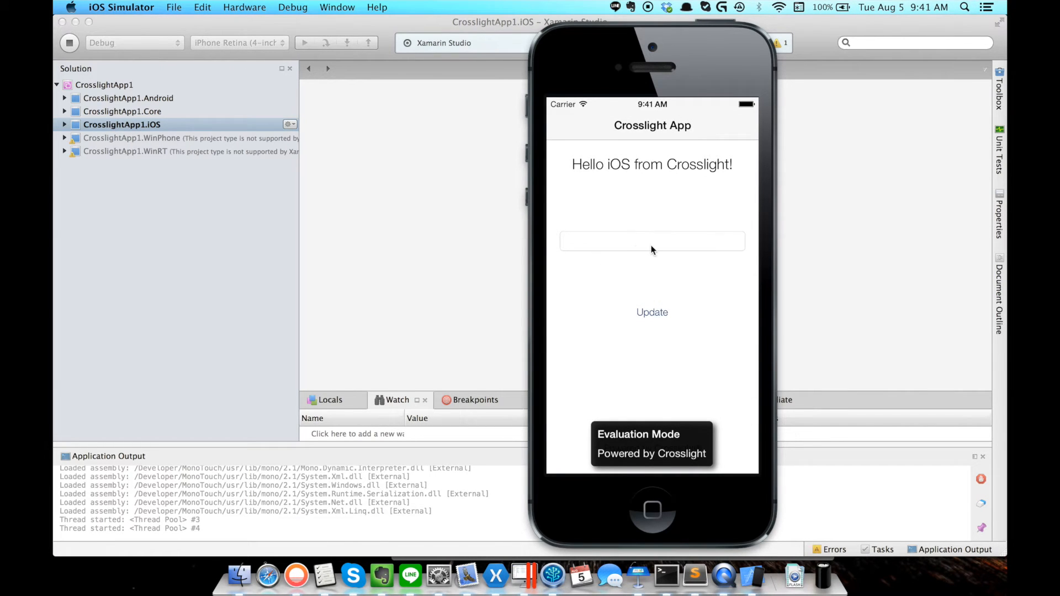
left_click(652, 241)
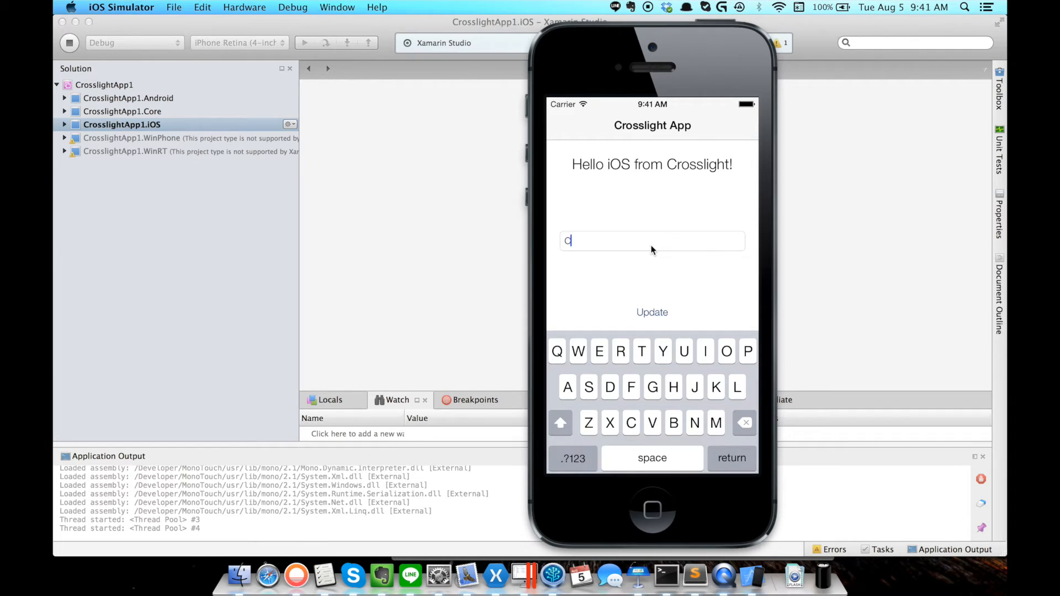
type("Crosslight is awesome")
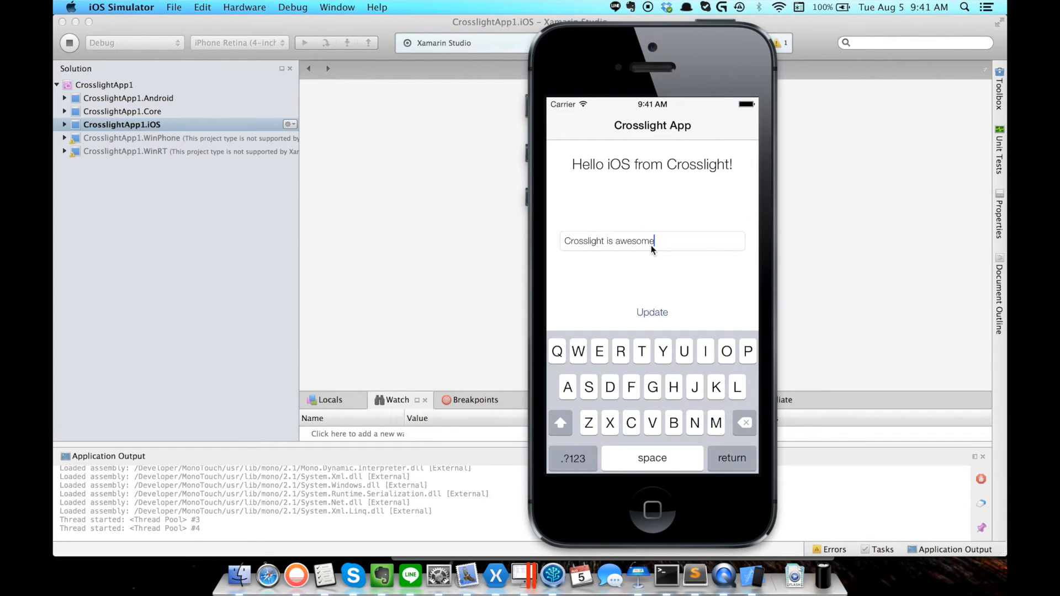
left_click(650, 311)
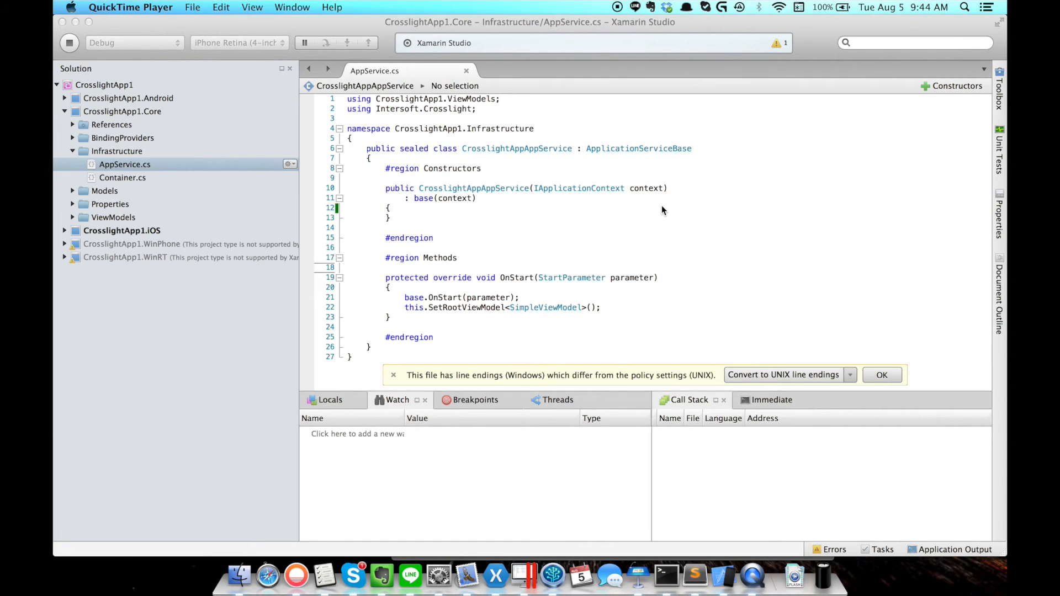
mouse_move(530, 201)
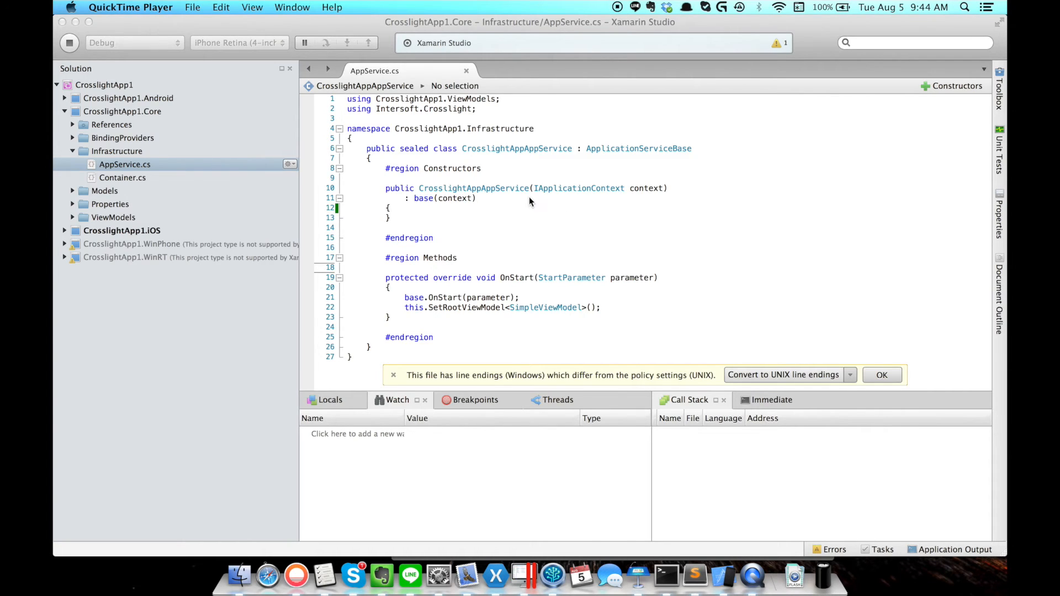
mouse_move(162, 164)
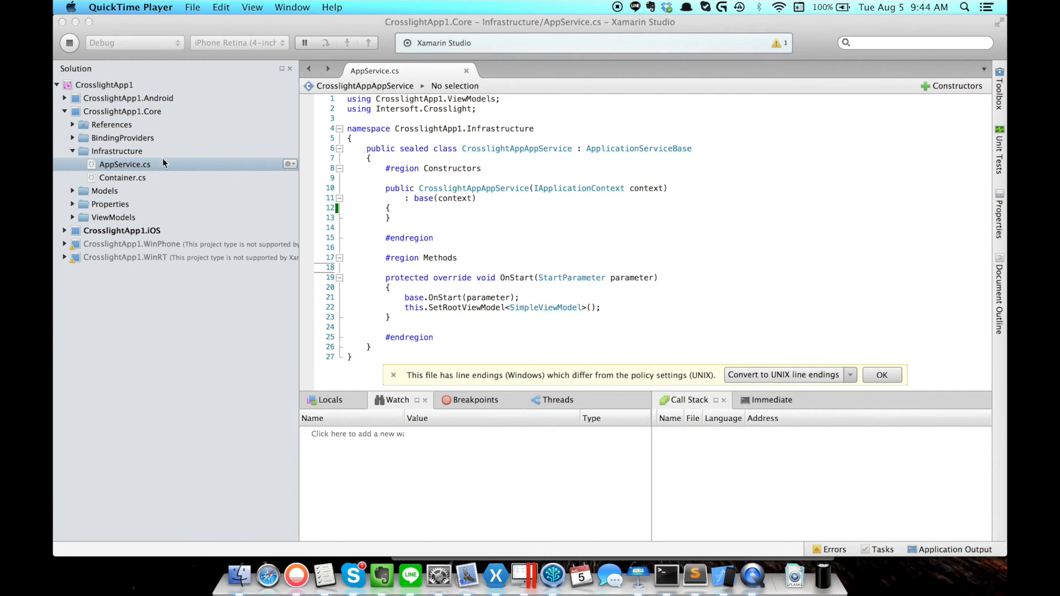
mouse_move(153, 122)
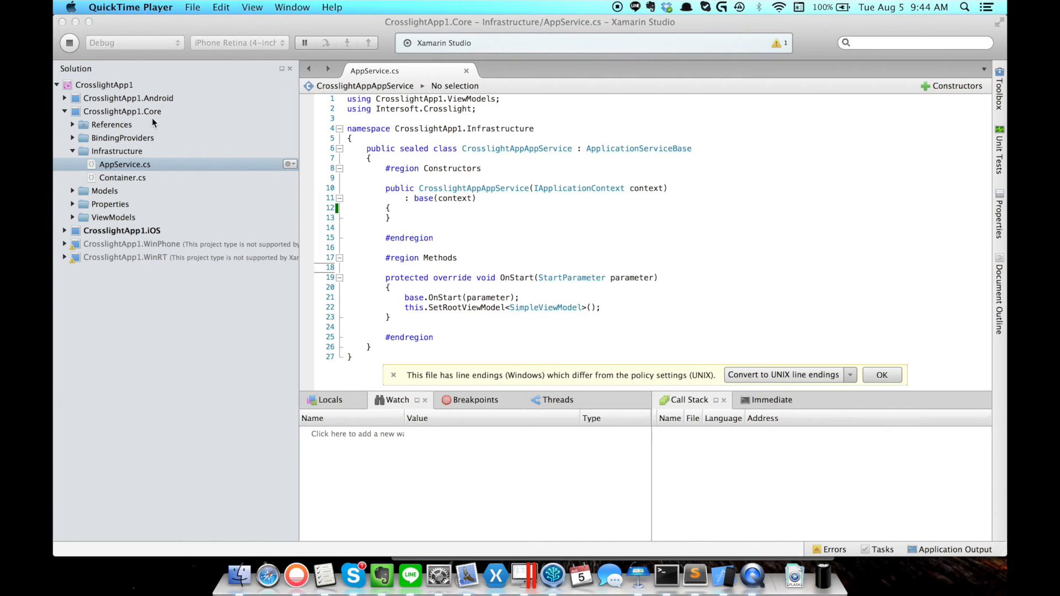
mouse_move(550, 301)
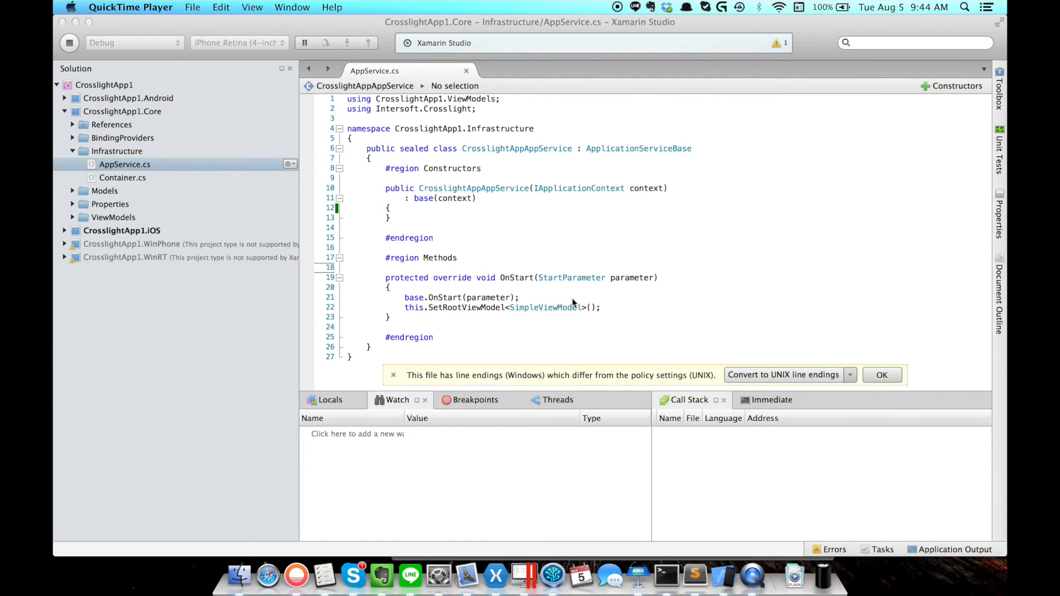
mouse_move(539, 318)
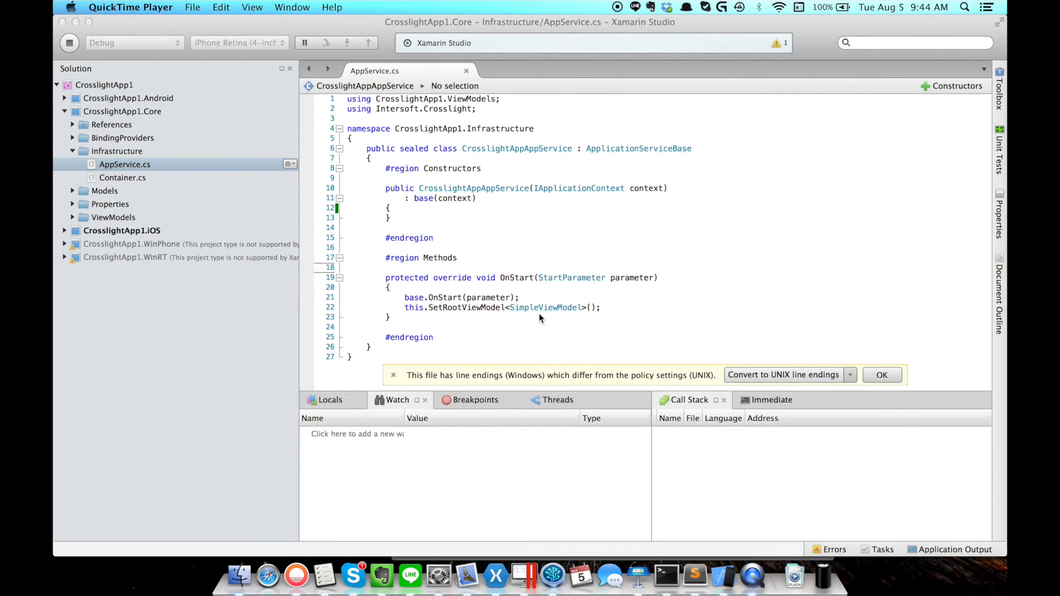
mouse_move(565, 318)
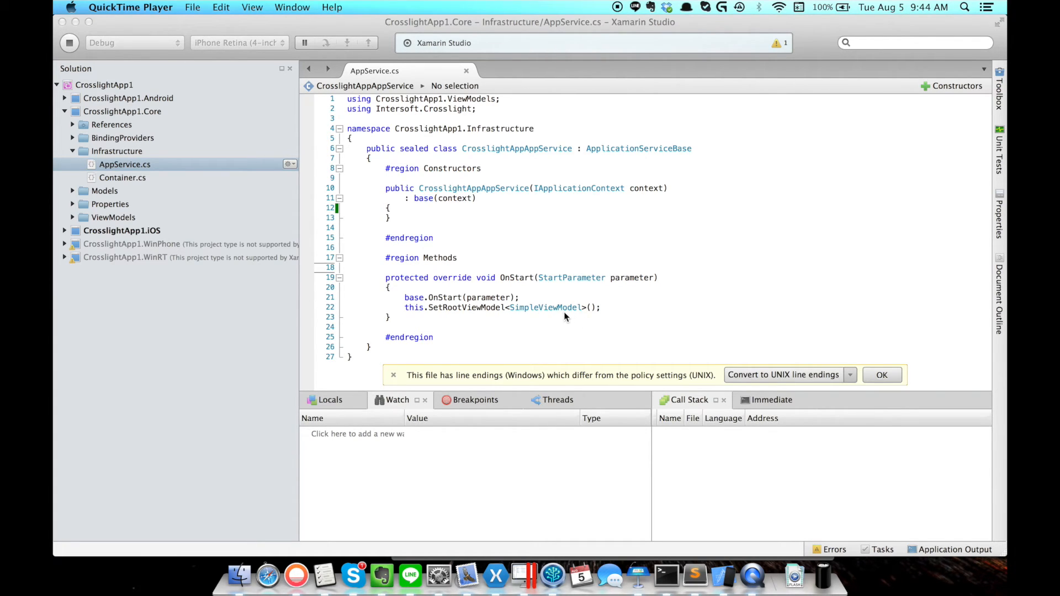
mouse_move(457, 314)
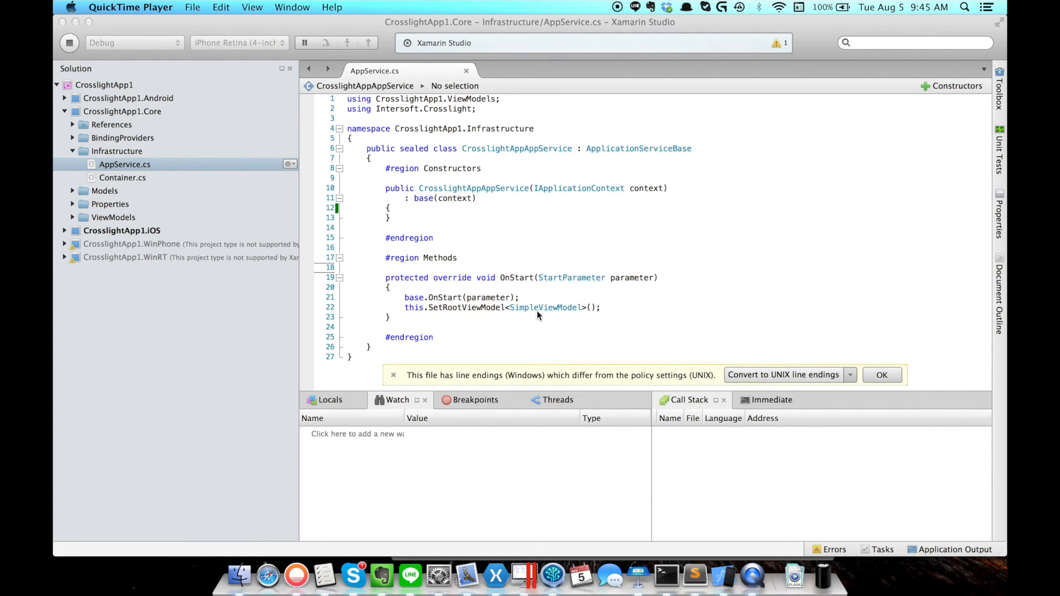
mouse_move(566, 323)
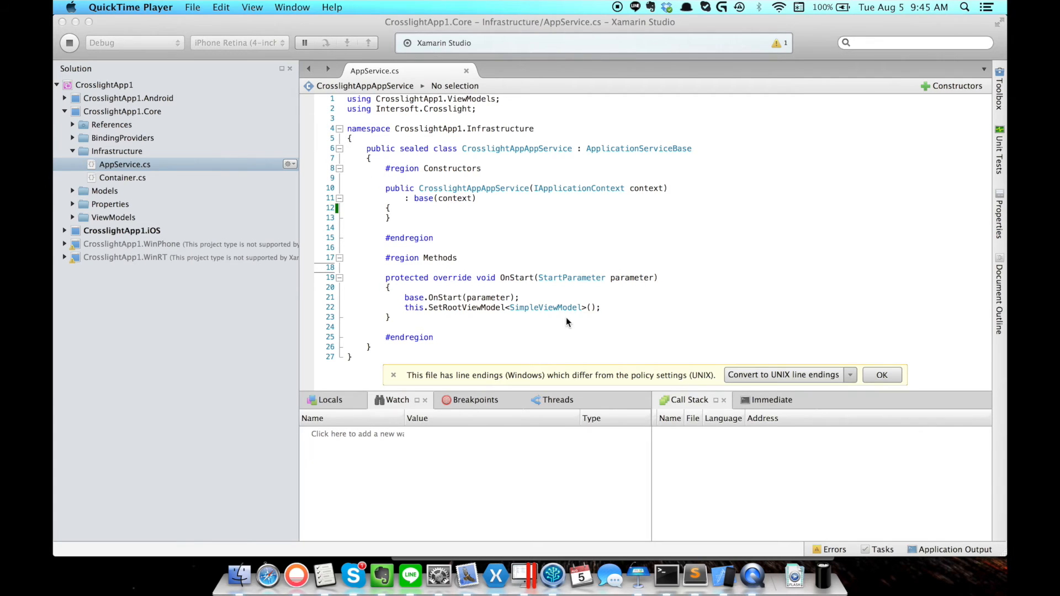
mouse_move(551, 318)
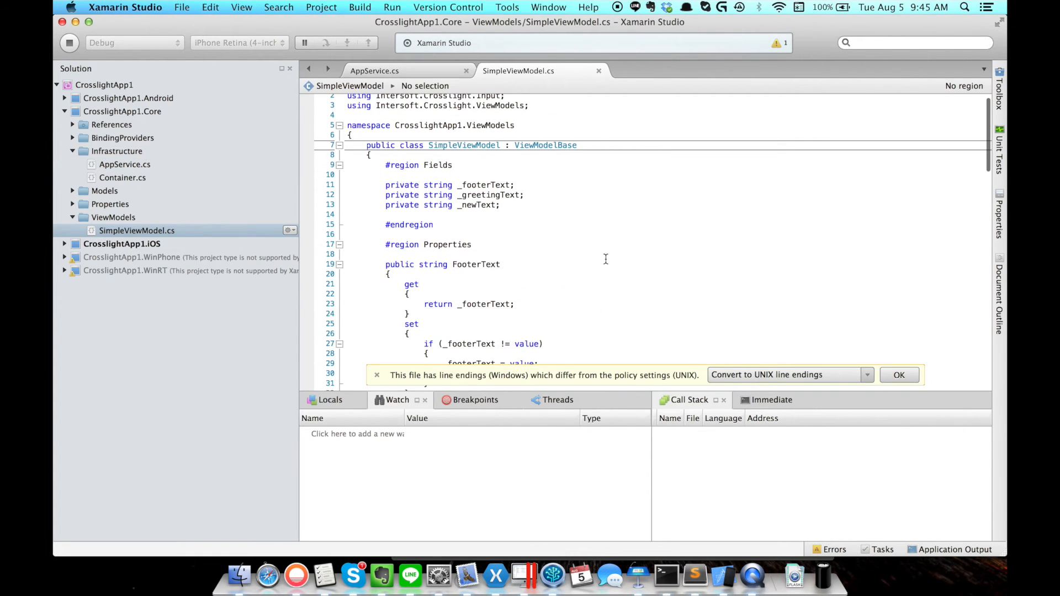
scroll("down", 3)
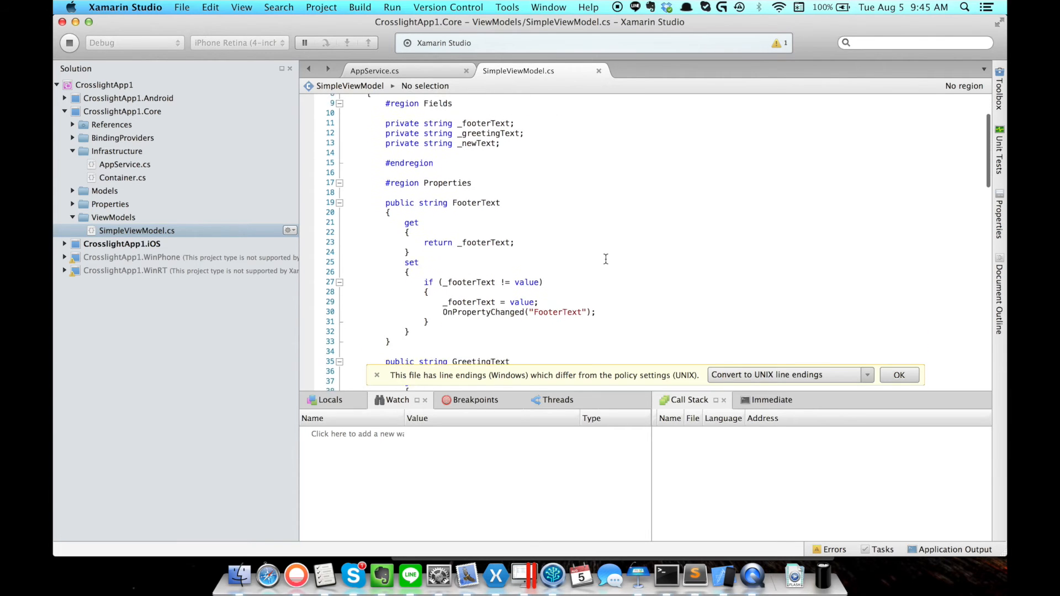
scroll("down", 3)
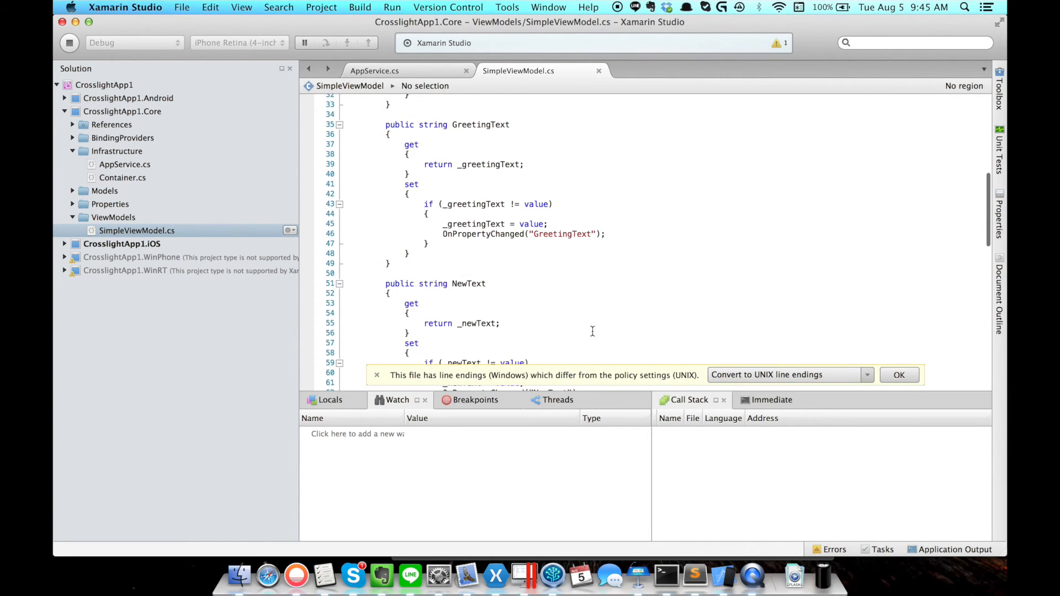
scroll("down", 3)
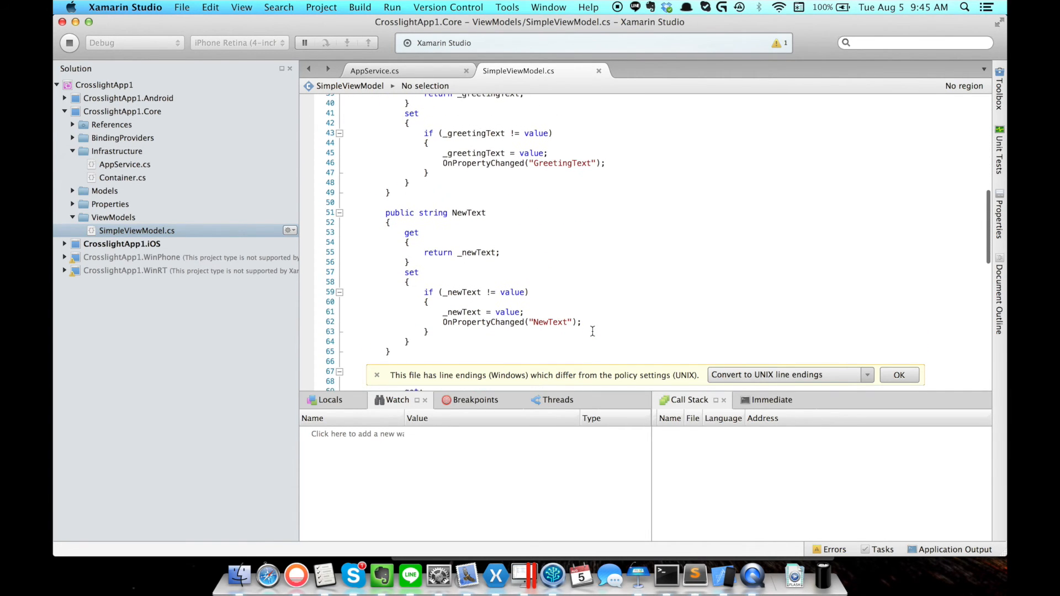
scroll("down", 3)
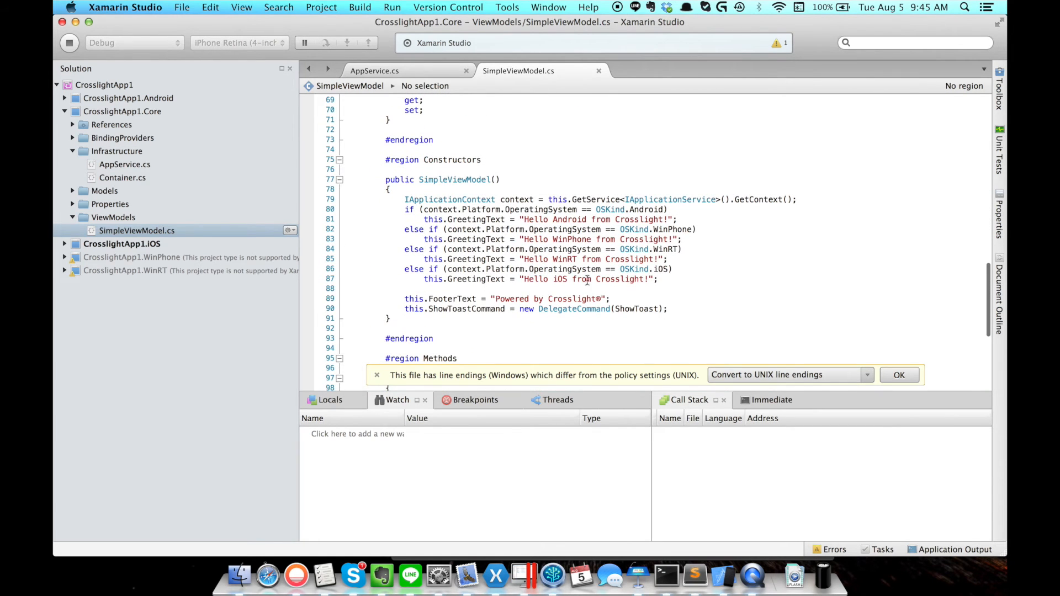
mouse_move(759, 229)
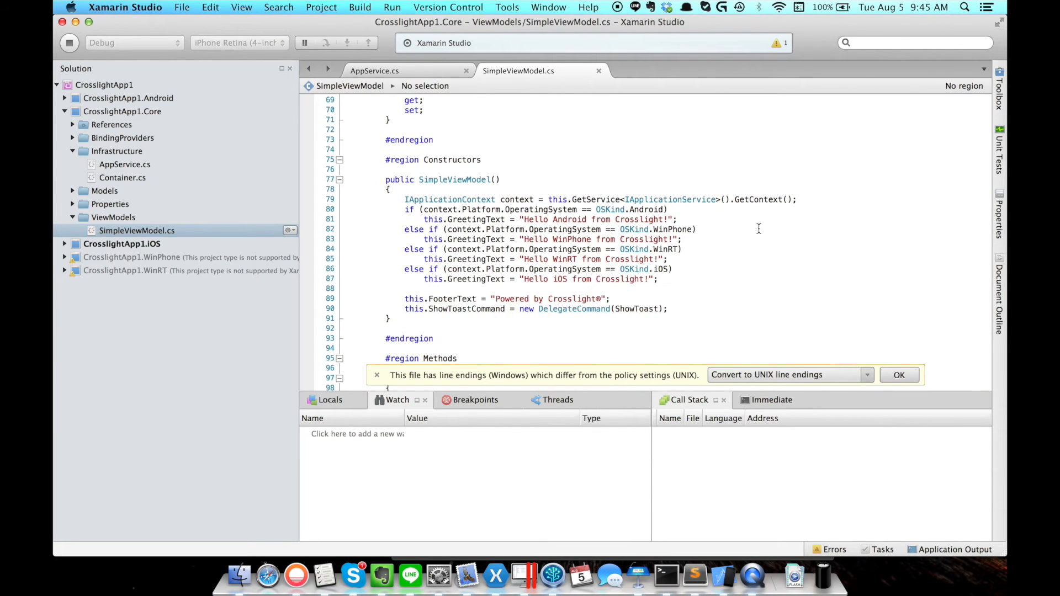
mouse_move(701, 288)
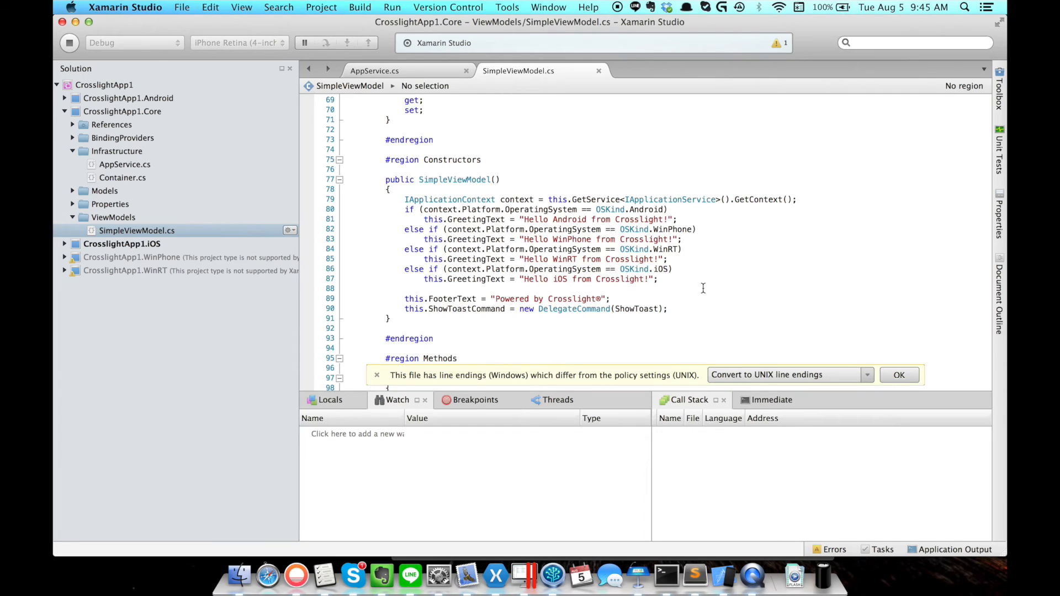
scroll("down", 3)
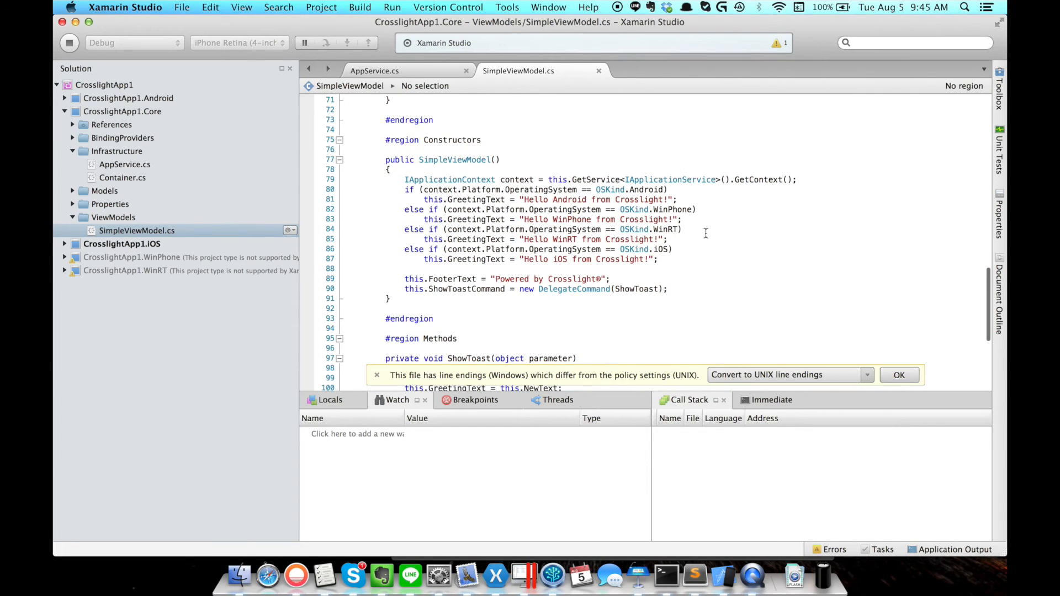
mouse_move(679, 267)
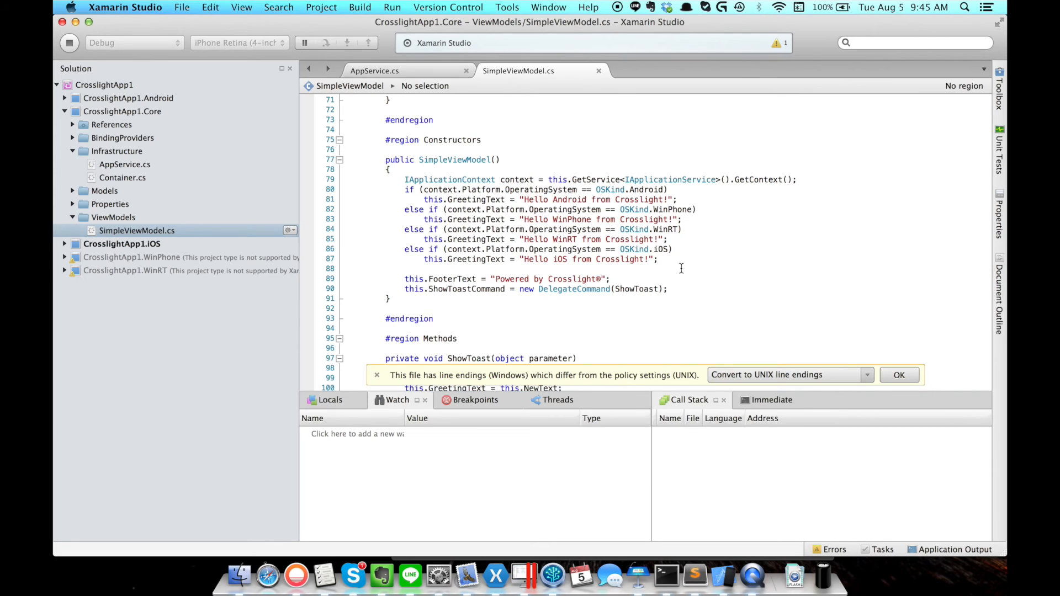
mouse_move(669, 275)
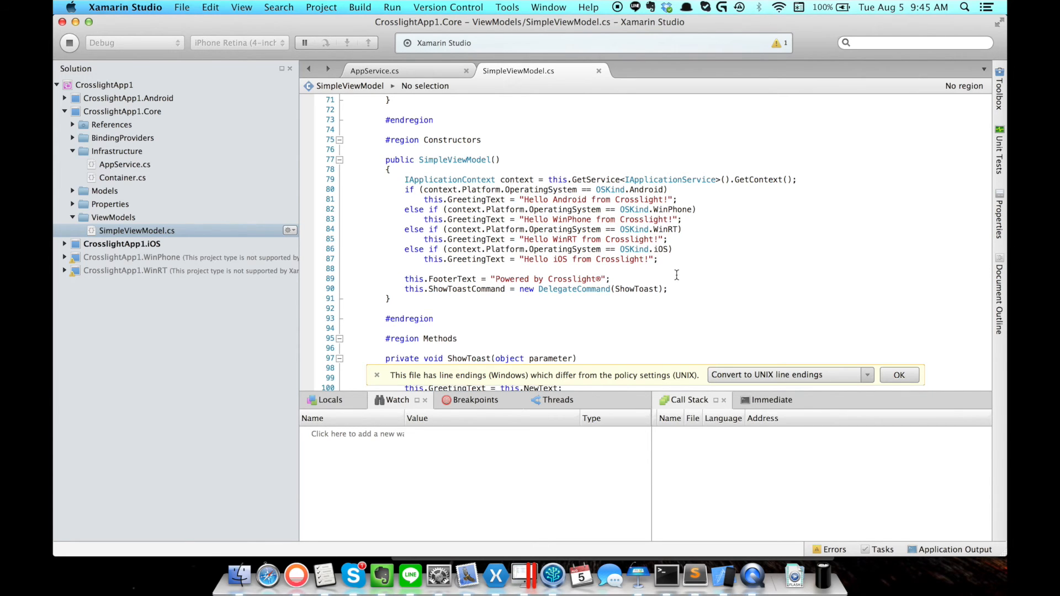
mouse_move(581, 304)
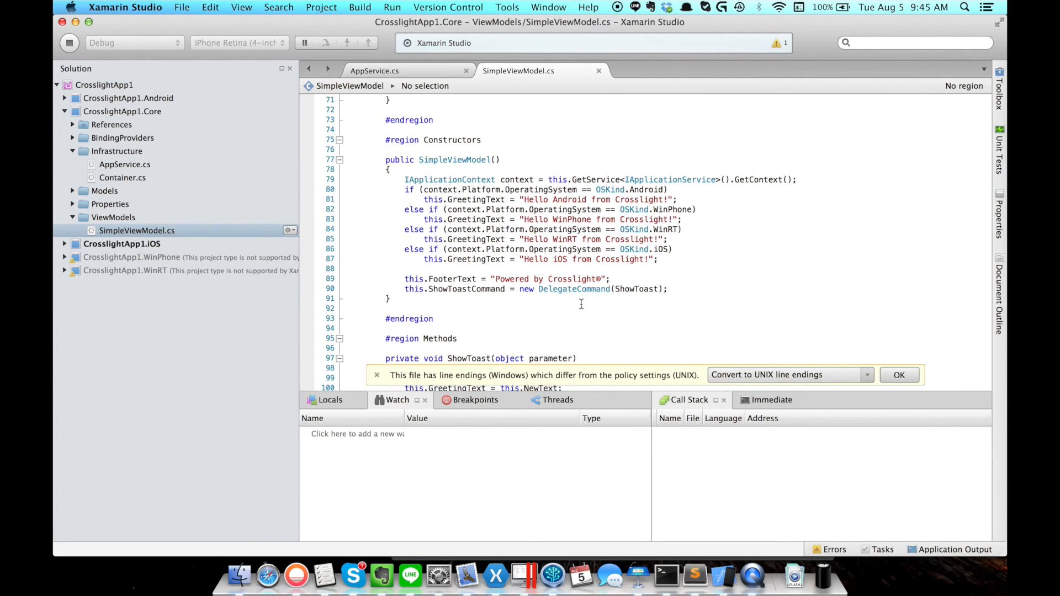
scroll("down", 3)
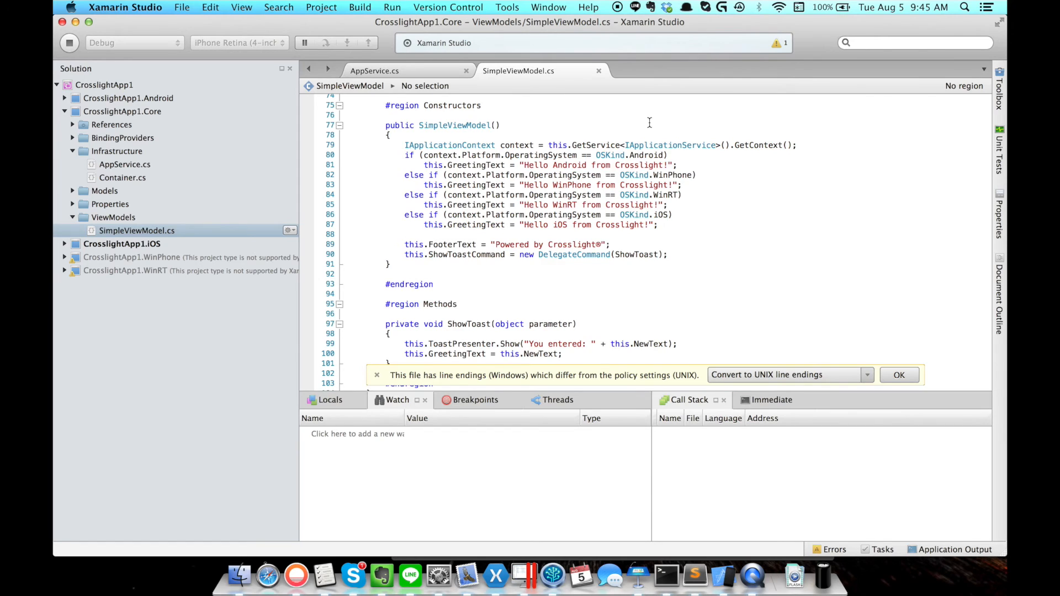
scroll("up", 3)
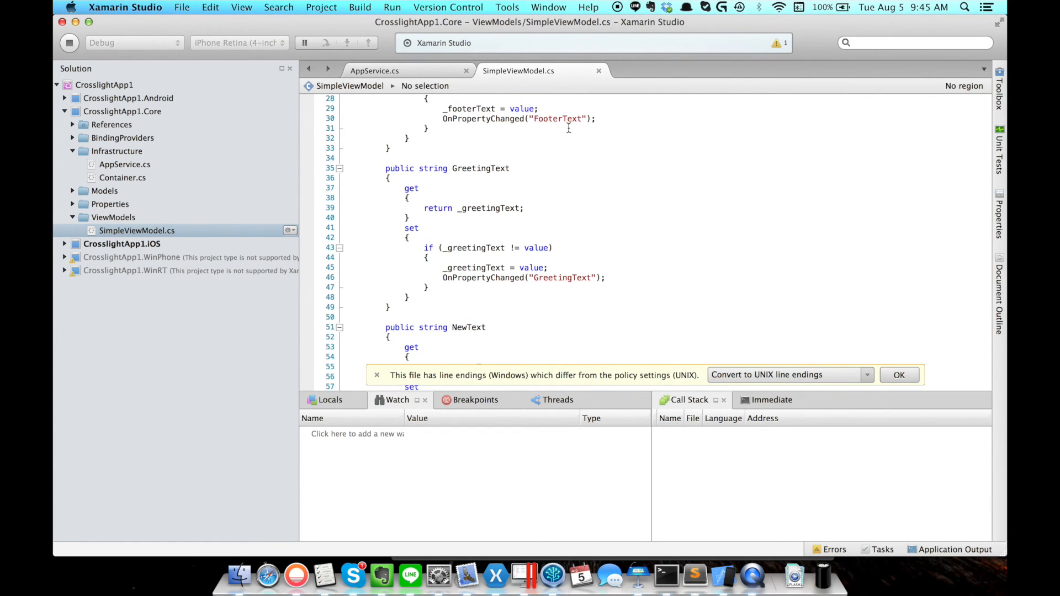
mouse_move(624, 150)
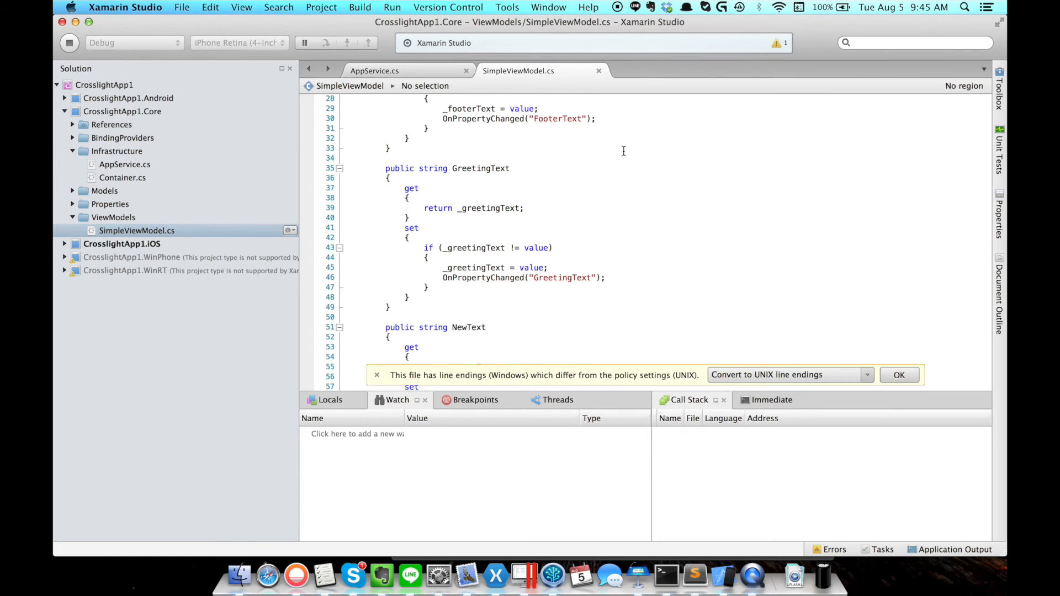
mouse_move(696, 221)
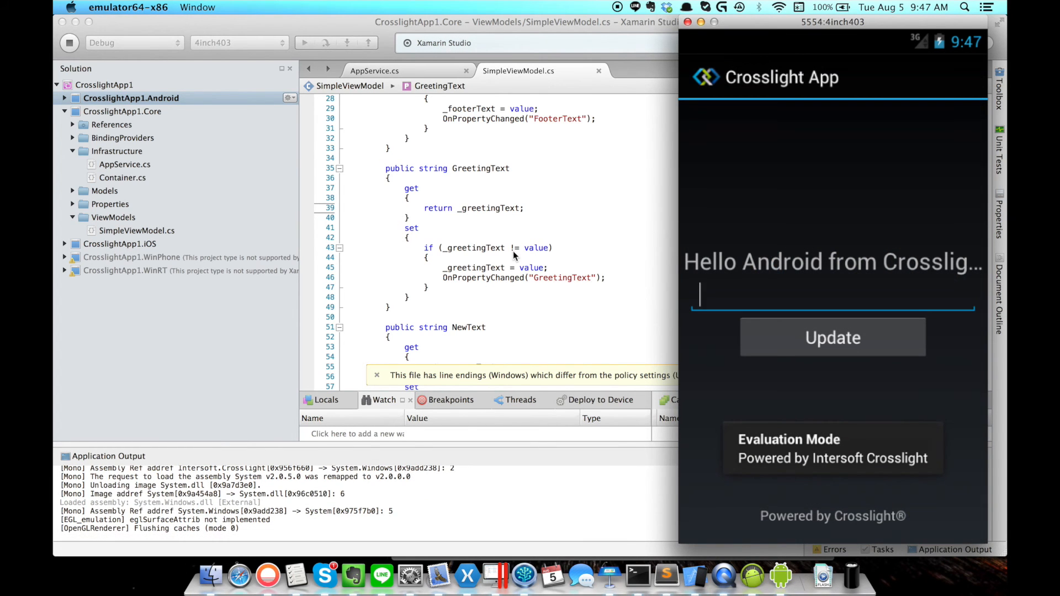
Type 'Crossligh' as the new greeting text in the Android app.
type("Crossligh")
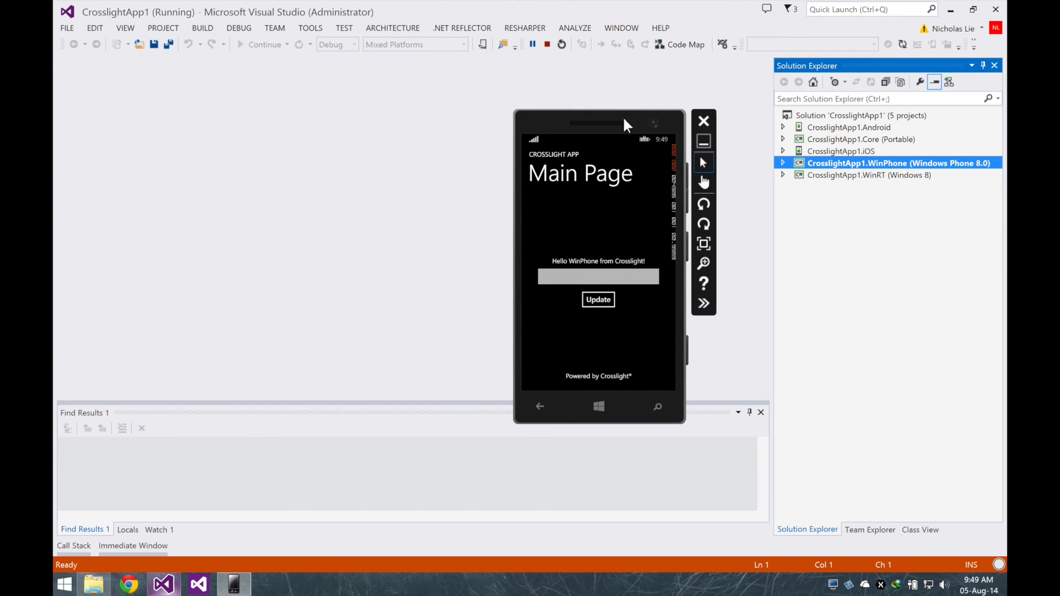
Update the Windows Phone greeting to 'Crosslight is awesome!', then run the Windows Store version.
left_click(598, 276)
type("Crosslight is awesome!")
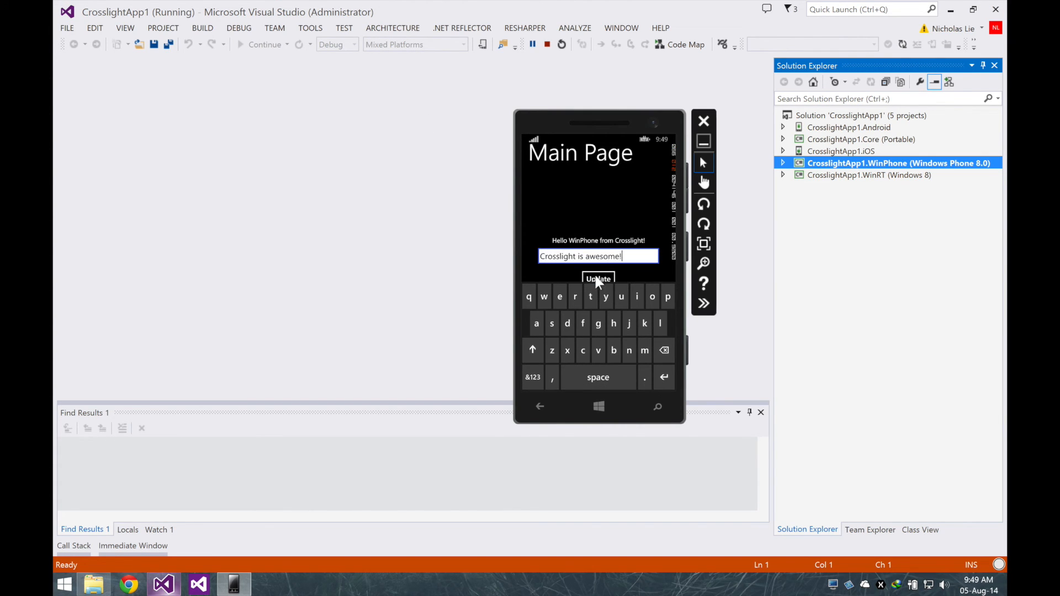
left_click(598, 279)
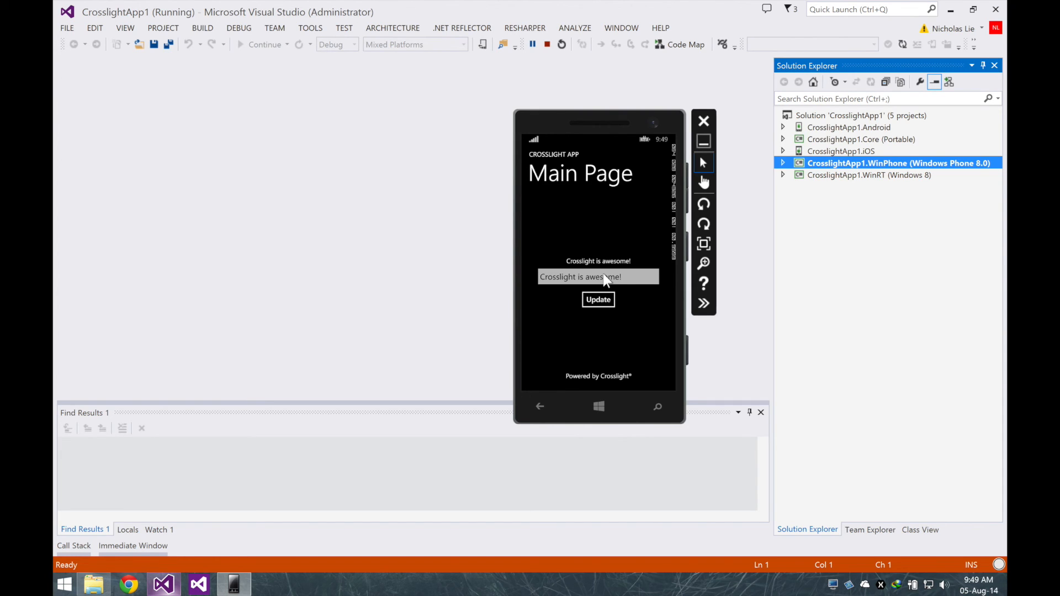
left_click(894, 174)
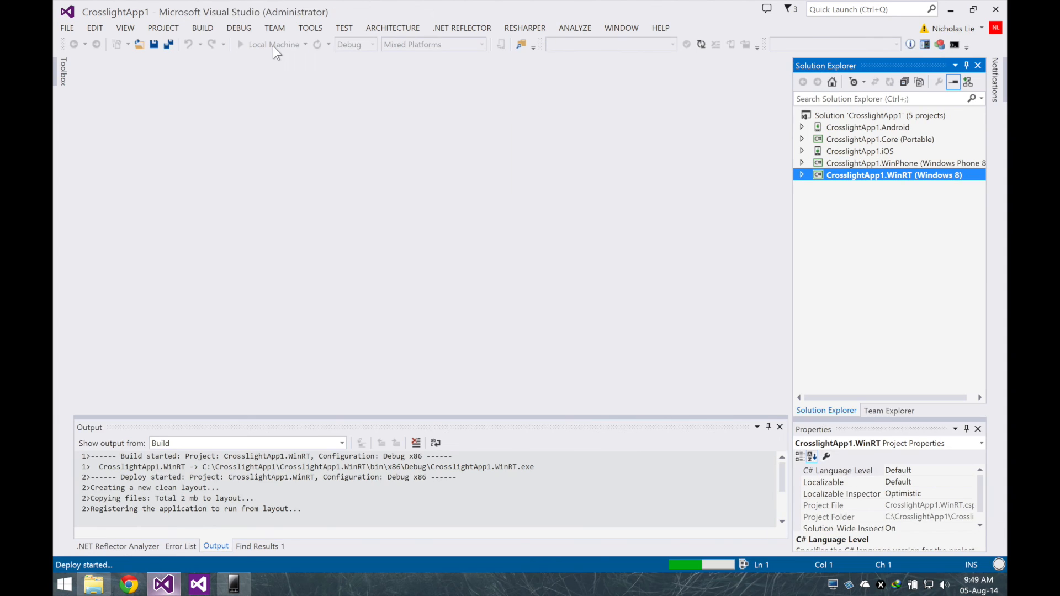
Enter 'Crosslight is awesome!' in the Store app's text box and update the greeting.
left_click(240, 45)
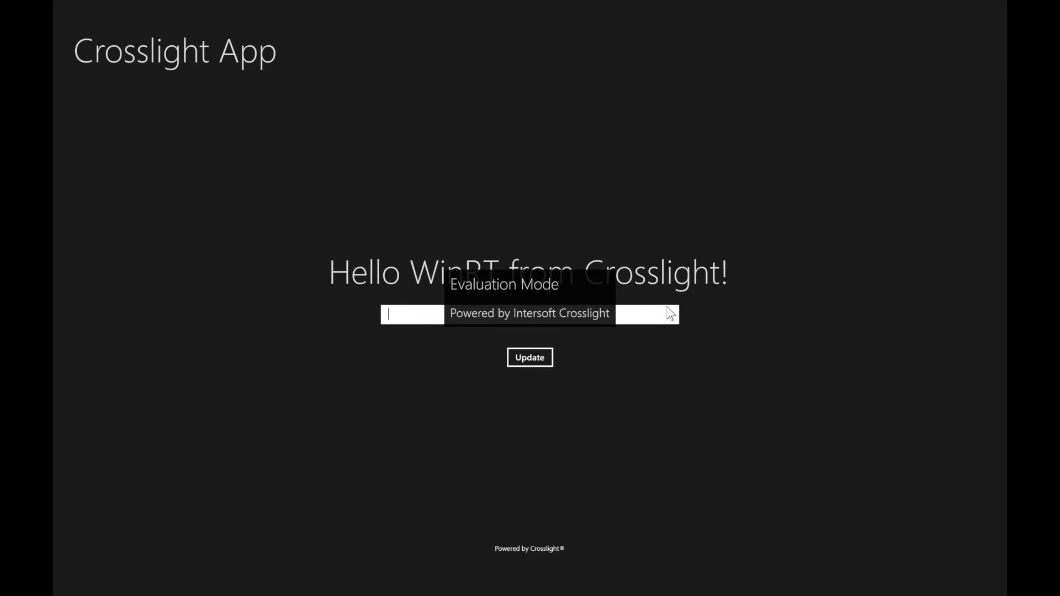
type("Crosslight is ae")
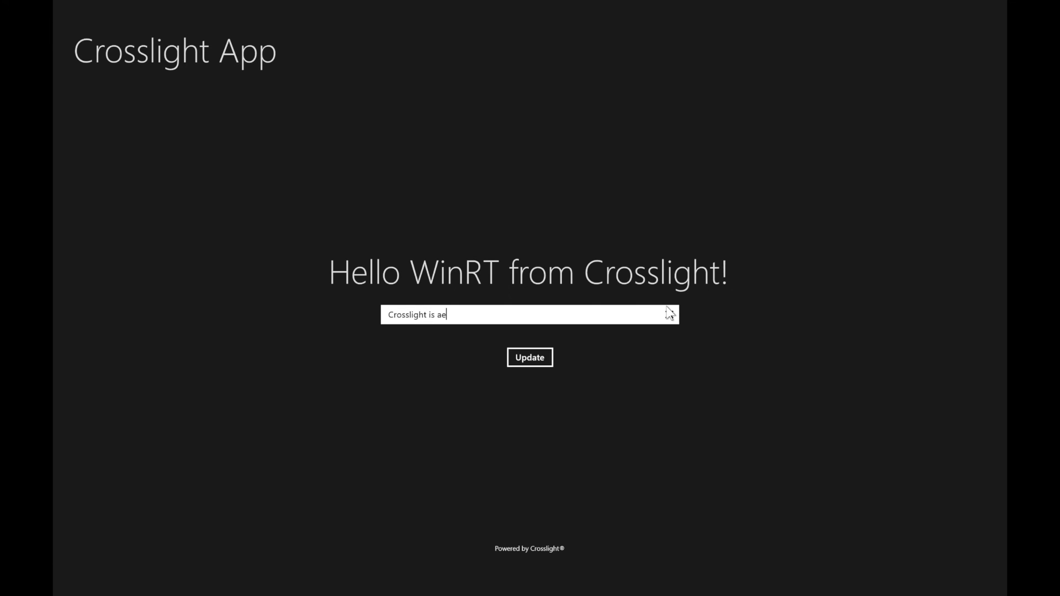
type("wesome!")
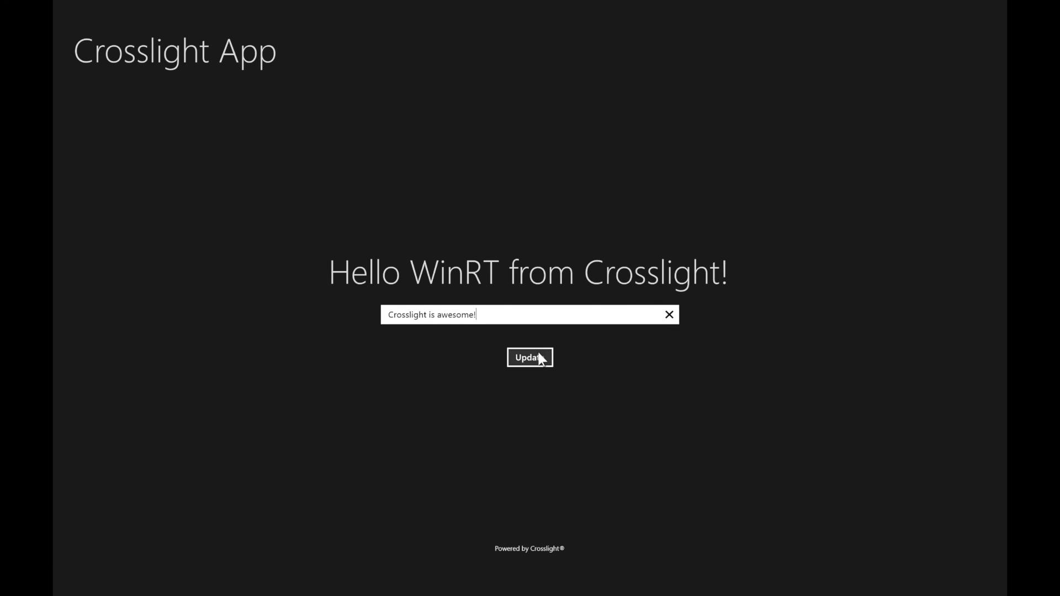
left_click(529, 357)
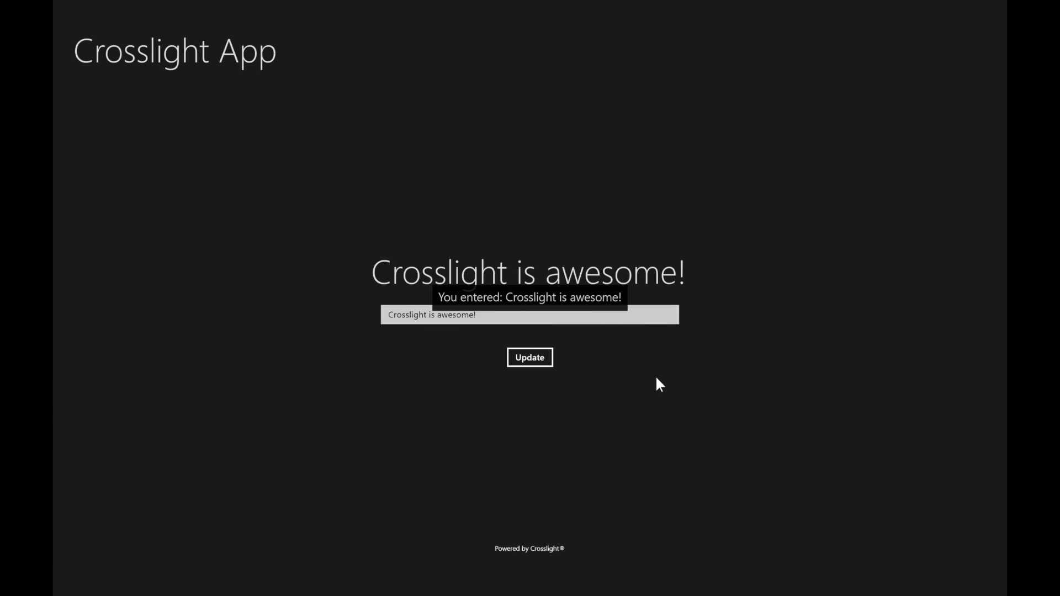